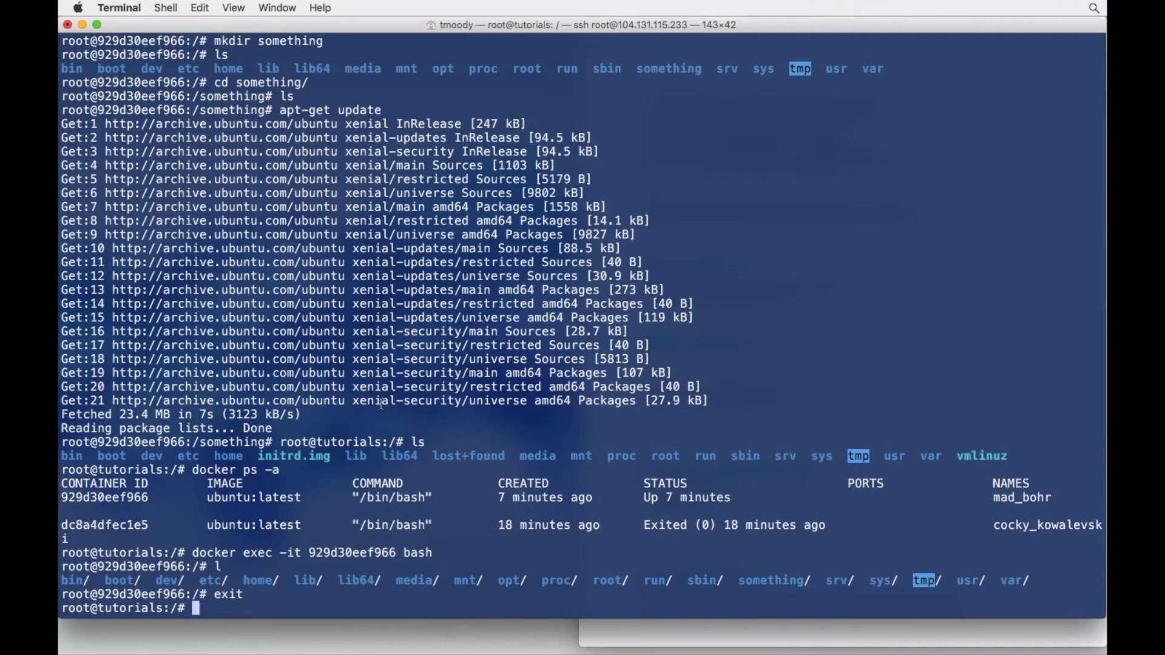
Rerun docker ps -a to list mad_bohr running and cocky_kowalevski exited.
{"action": "type", "text": "do"}
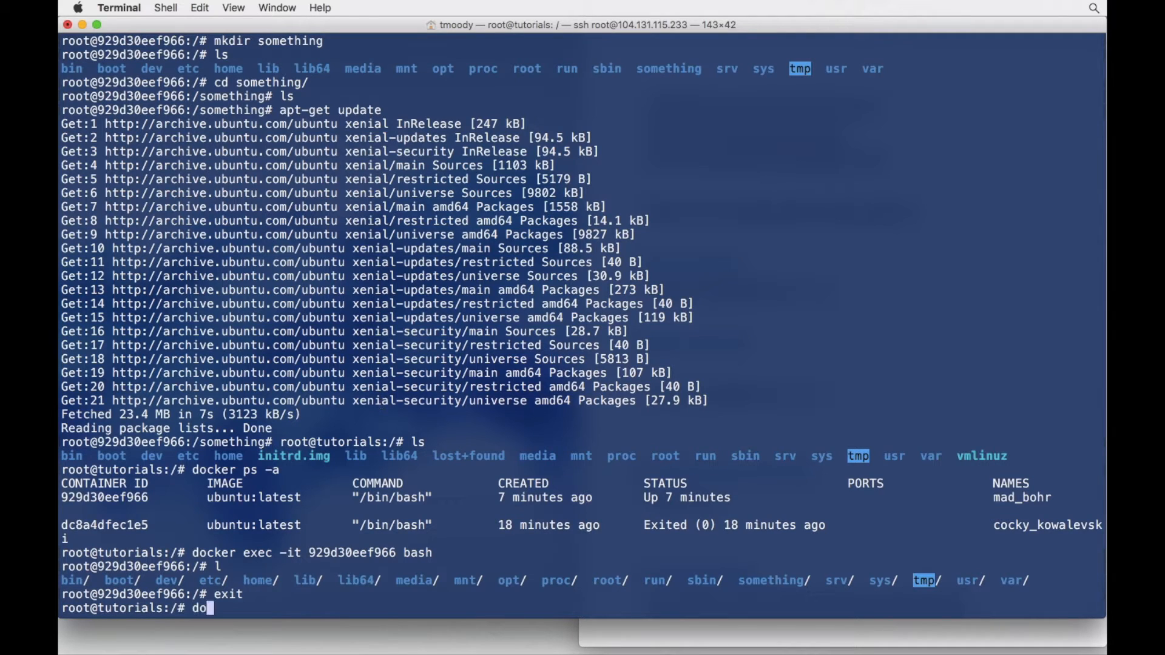
{"action": "type", "text": "cker ps -a"}
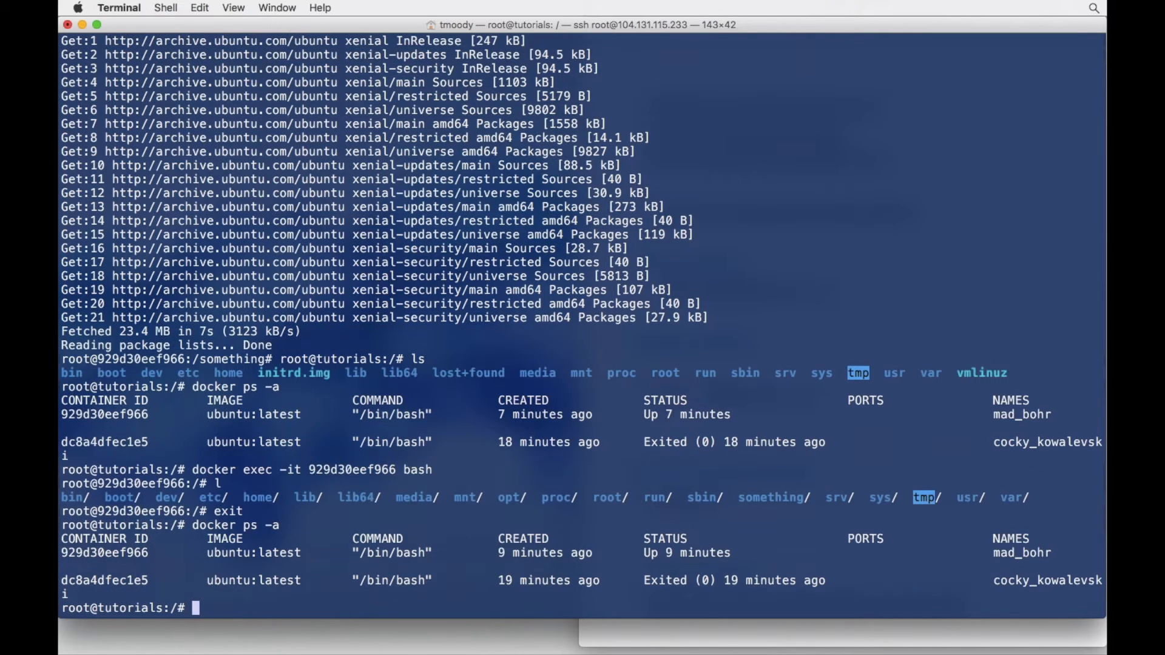
{"action": "mouse_move", "coordinate": [585, 505]}
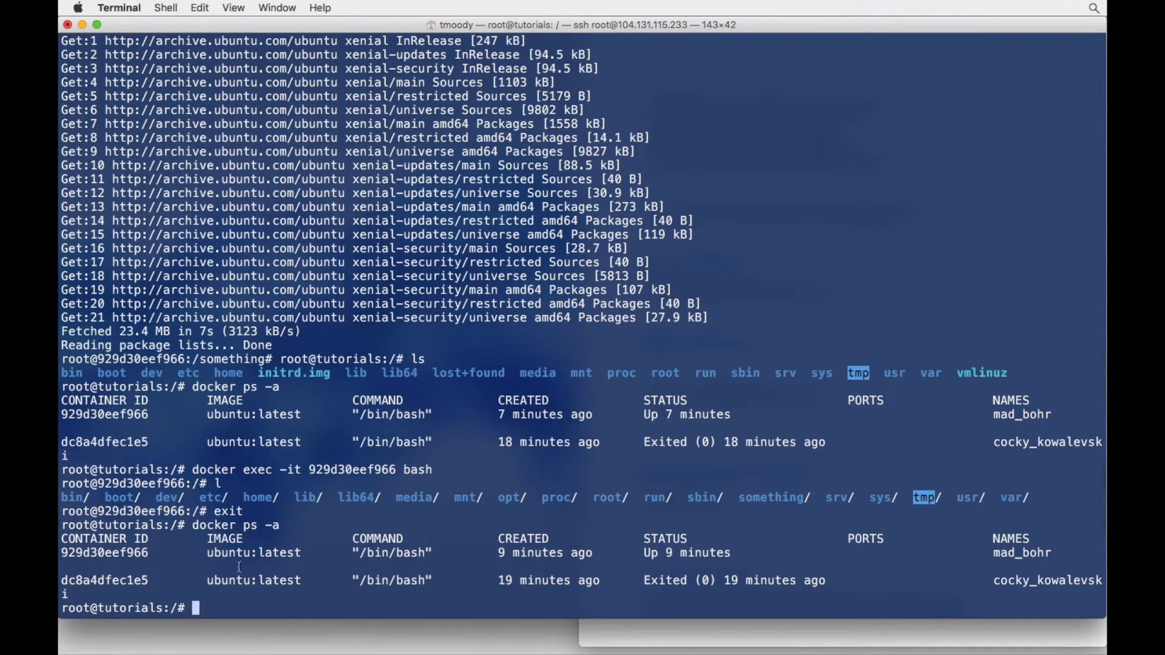
{"action": "mouse_move", "coordinate": [688, 574]}
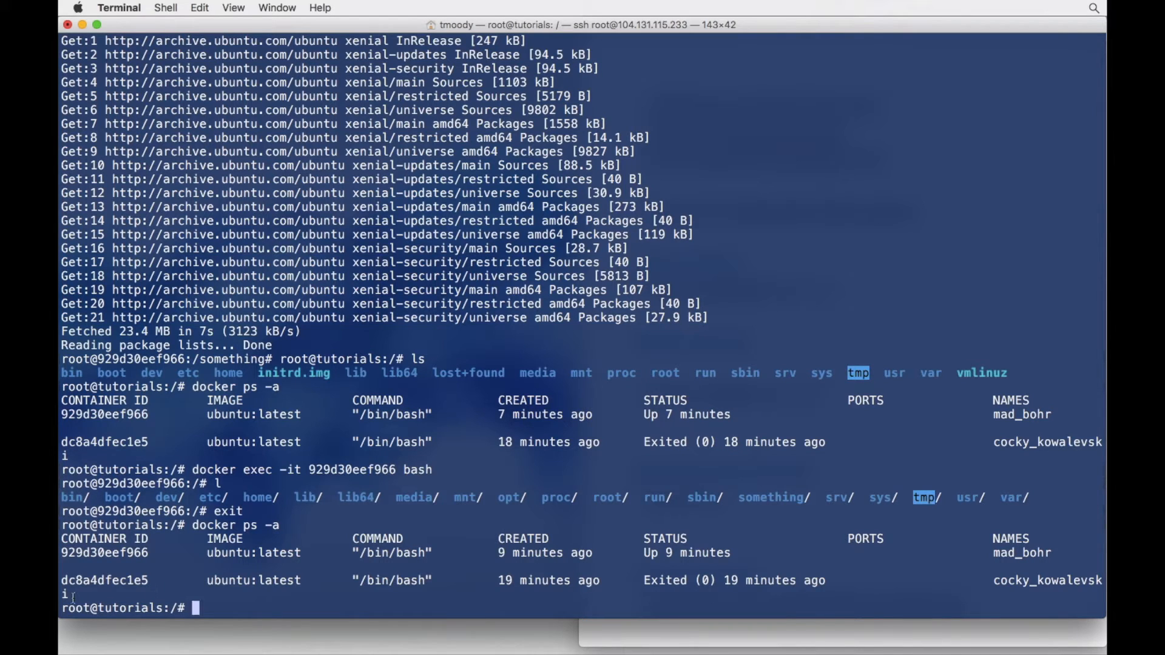
{"action": "left_click_drag", "start_coordinate": [62, 580], "coordinate": [1100, 580]}
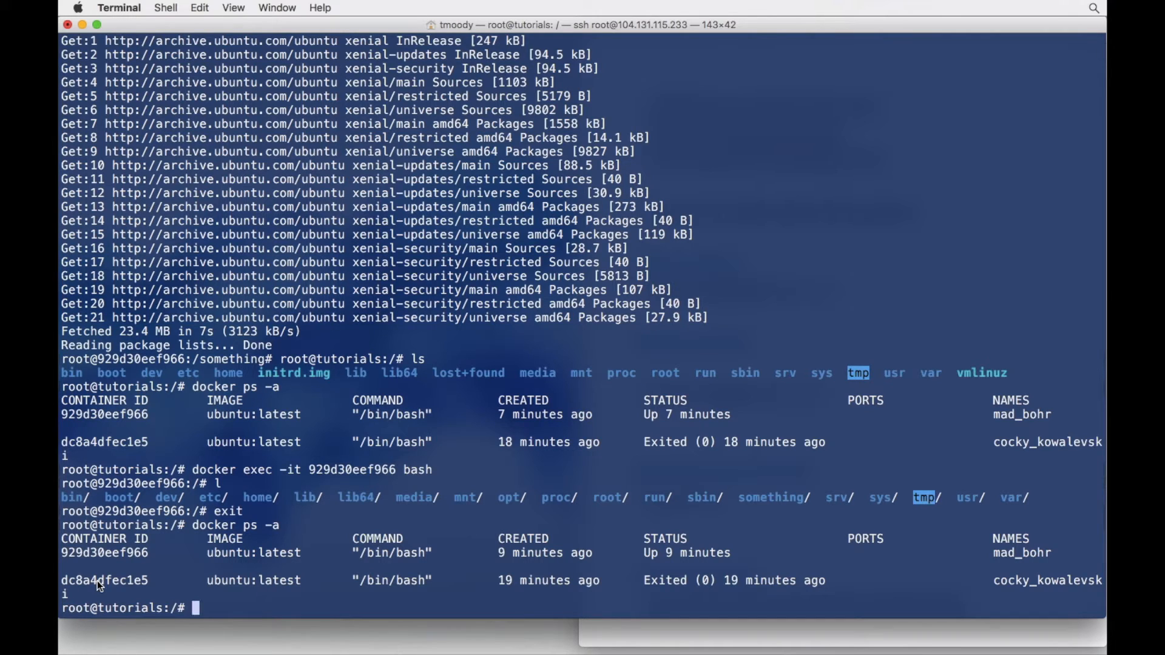
{"action": "mouse_move", "coordinate": [80, 598]}
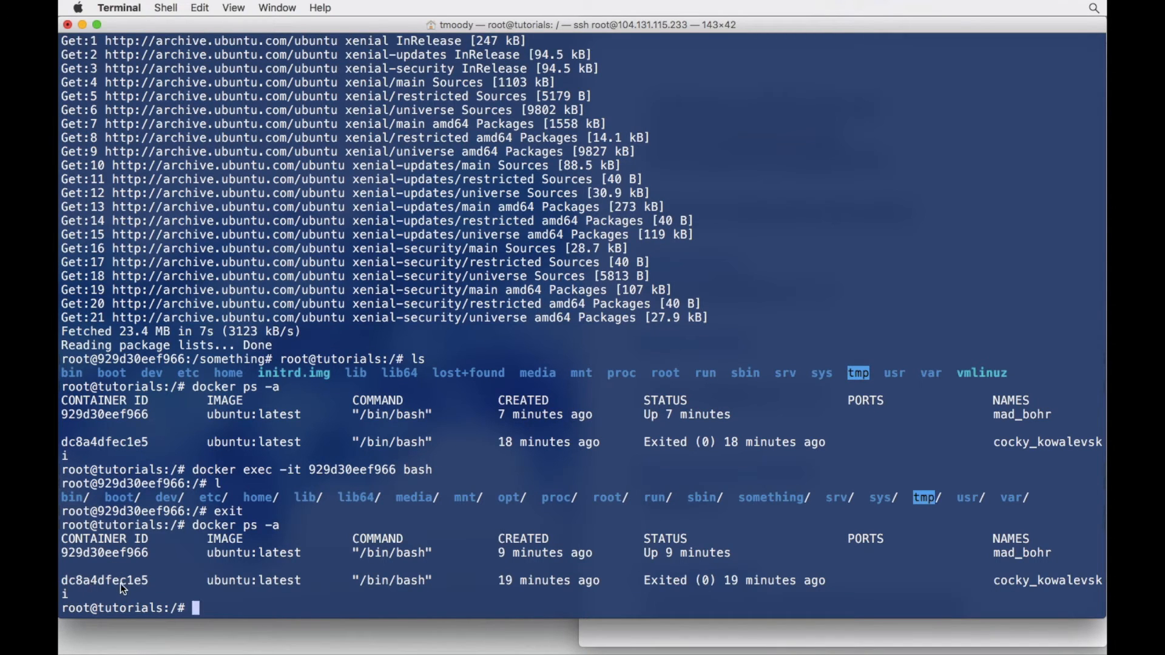
Remove the exited container cocky_kowalevski with docker rm dc8a4dfec1e5.
{"action": "double_click", "coordinate": [104, 581]}
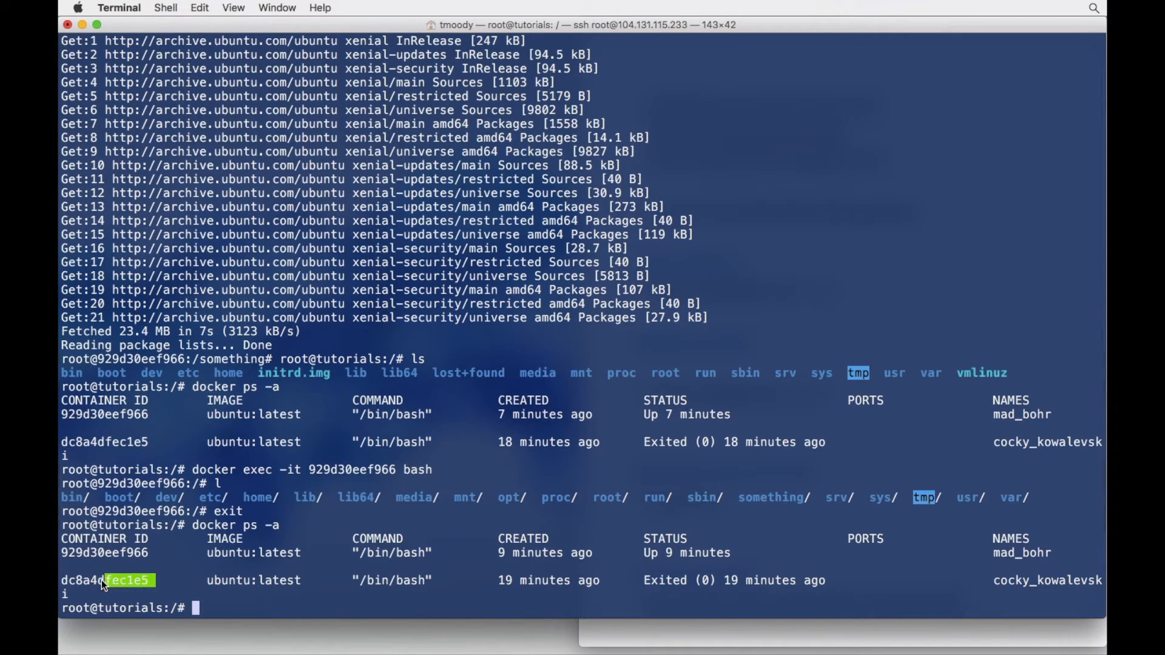
{"action": "double_click", "coordinate": [104, 580]}
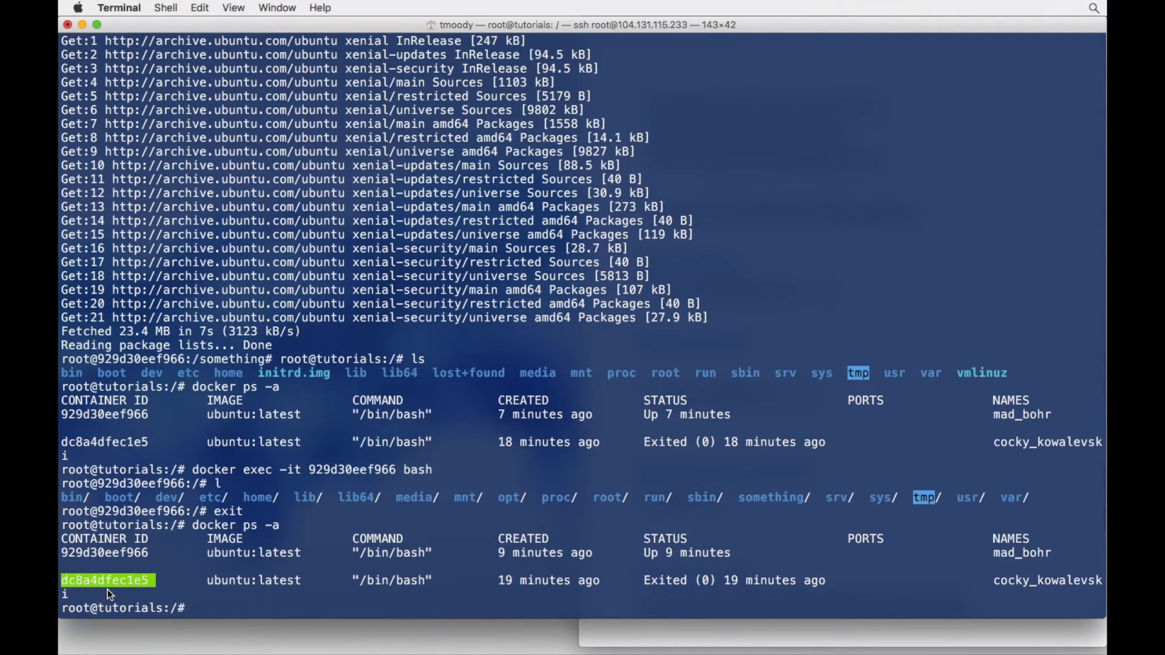
{"action": "type", "text": "docker"}
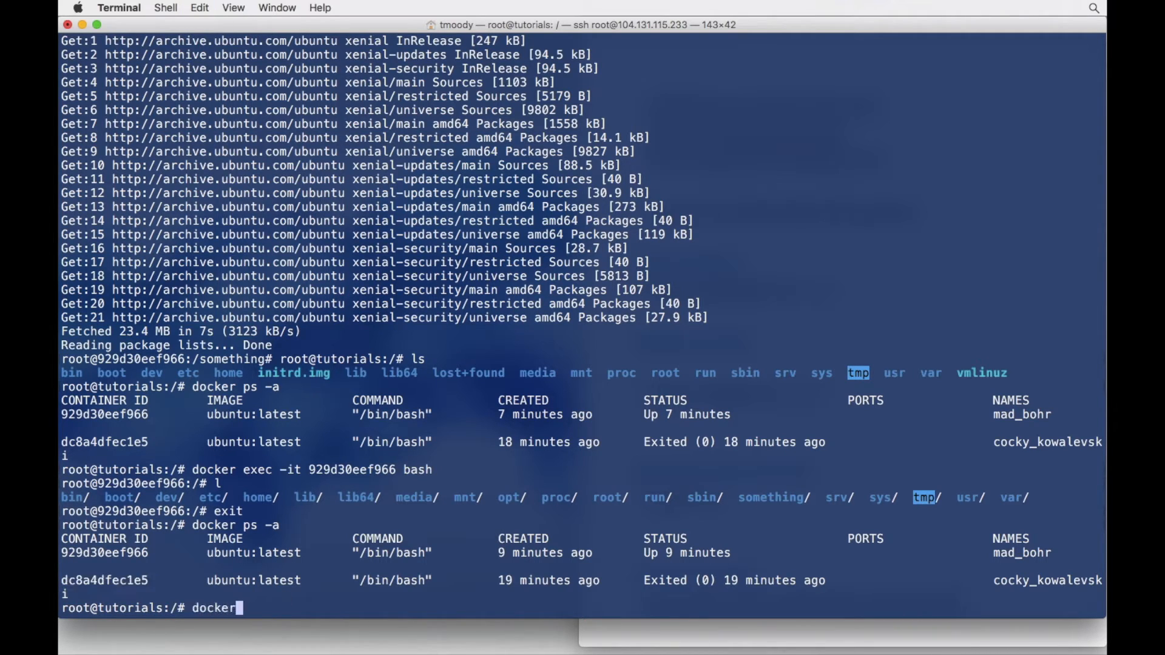
{"action": "type", "text": "rm"}
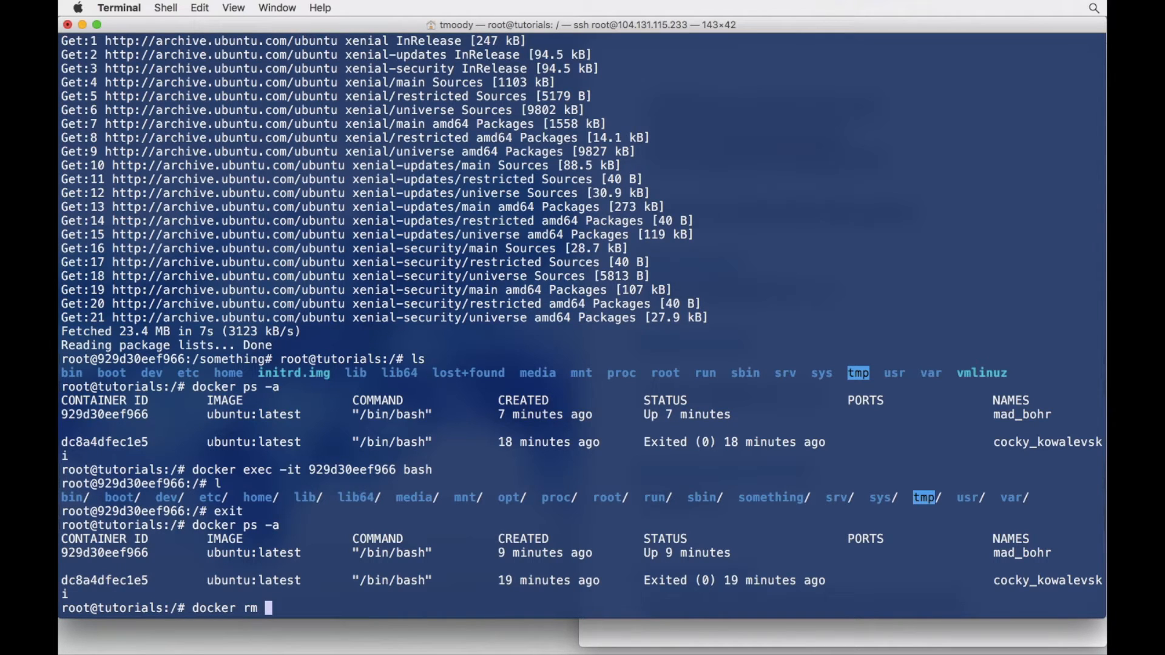
{"action": "type", "text": "dc8a4dfec1e5"}
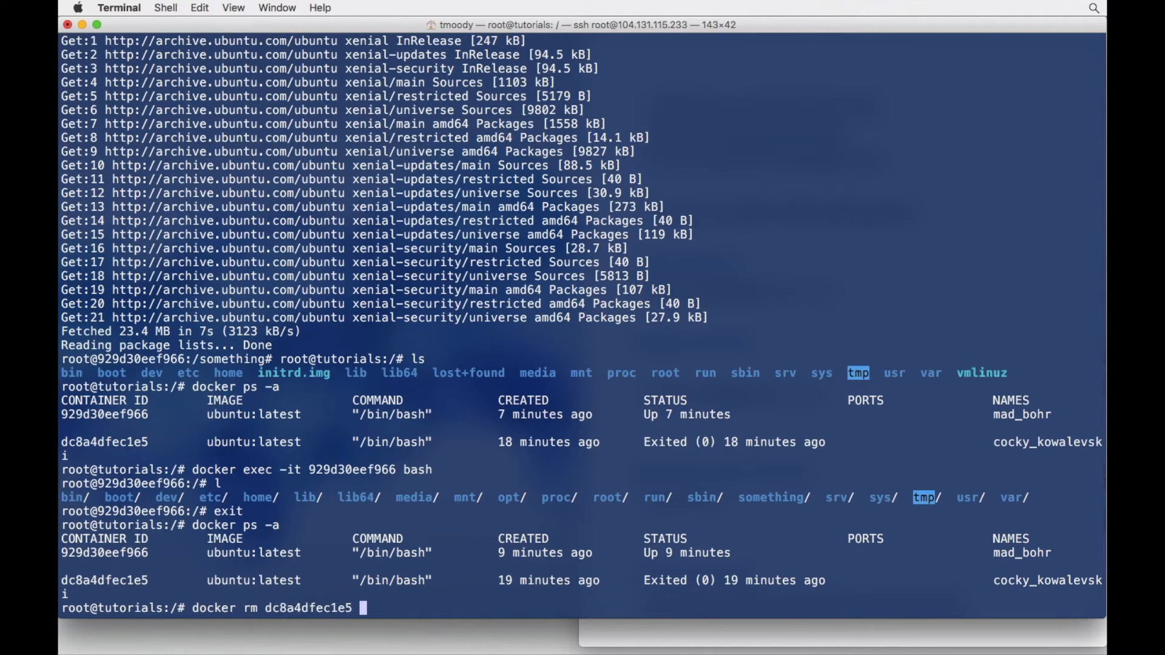
{"action": "key", "text": "enter"}
{"action": "type", "text": "docker ps -a"}
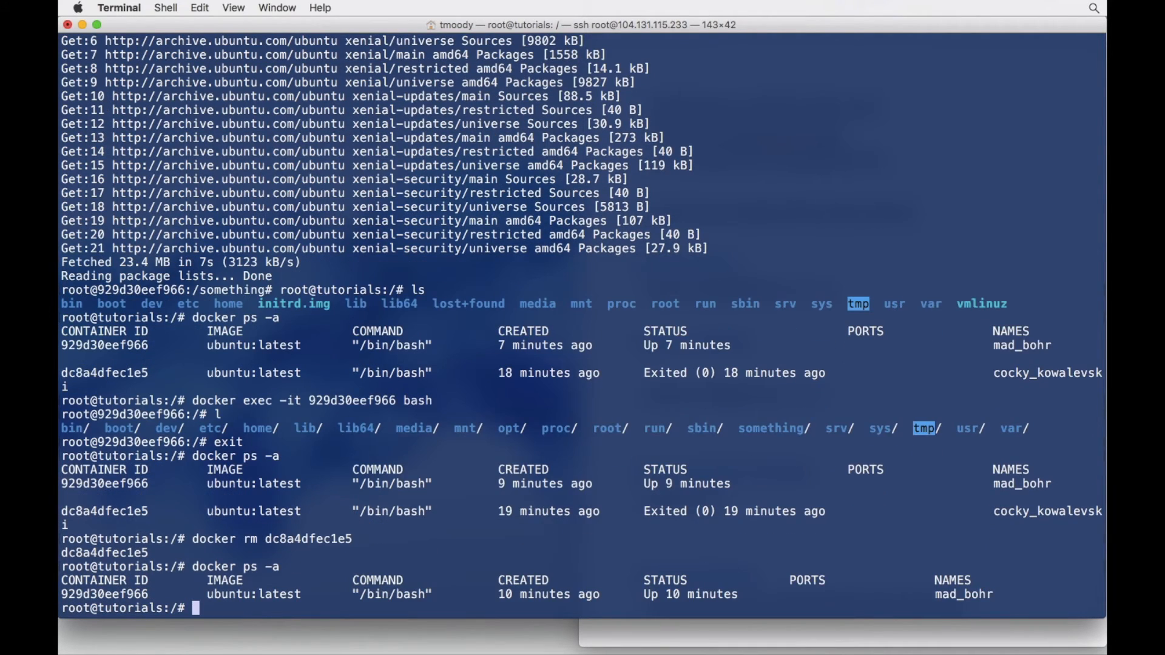
{"action": "mouse_move", "coordinate": [108, 509]}
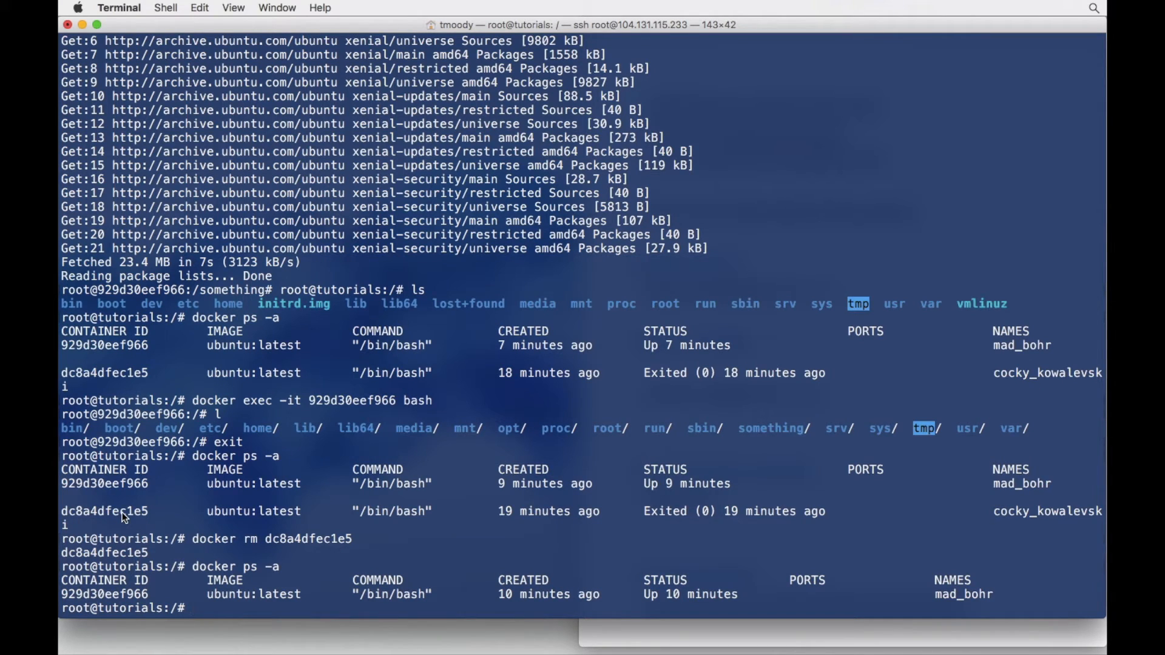
{"action": "mouse_move", "coordinate": [429, 496]}
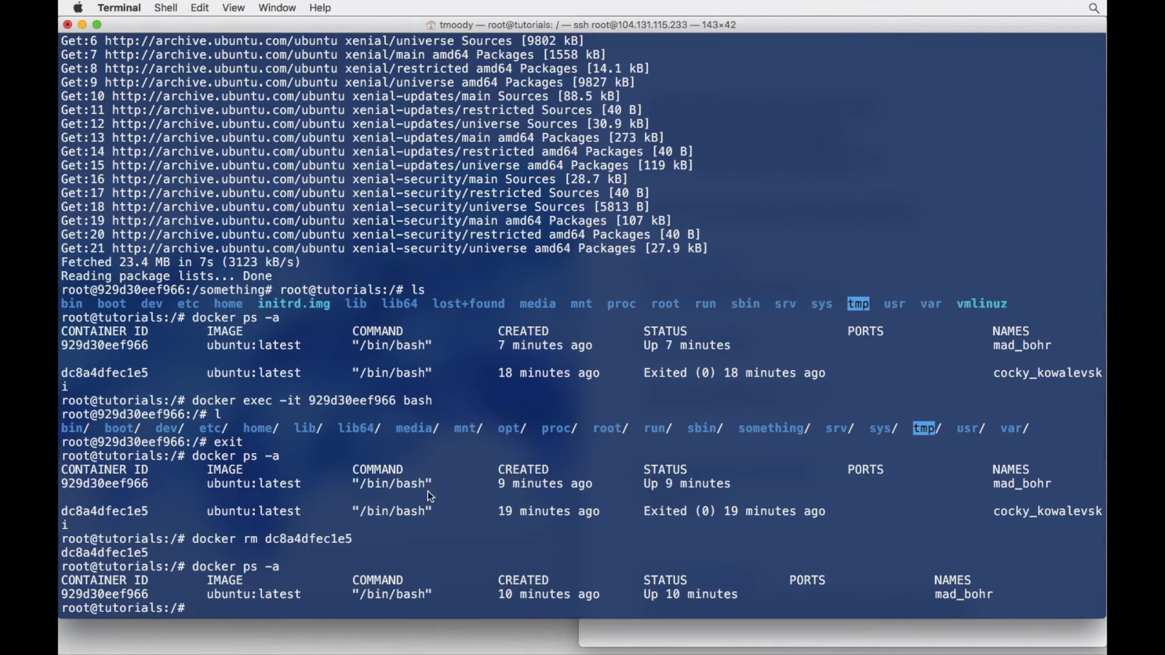
{"action": "mouse_move", "coordinate": [138, 524]}
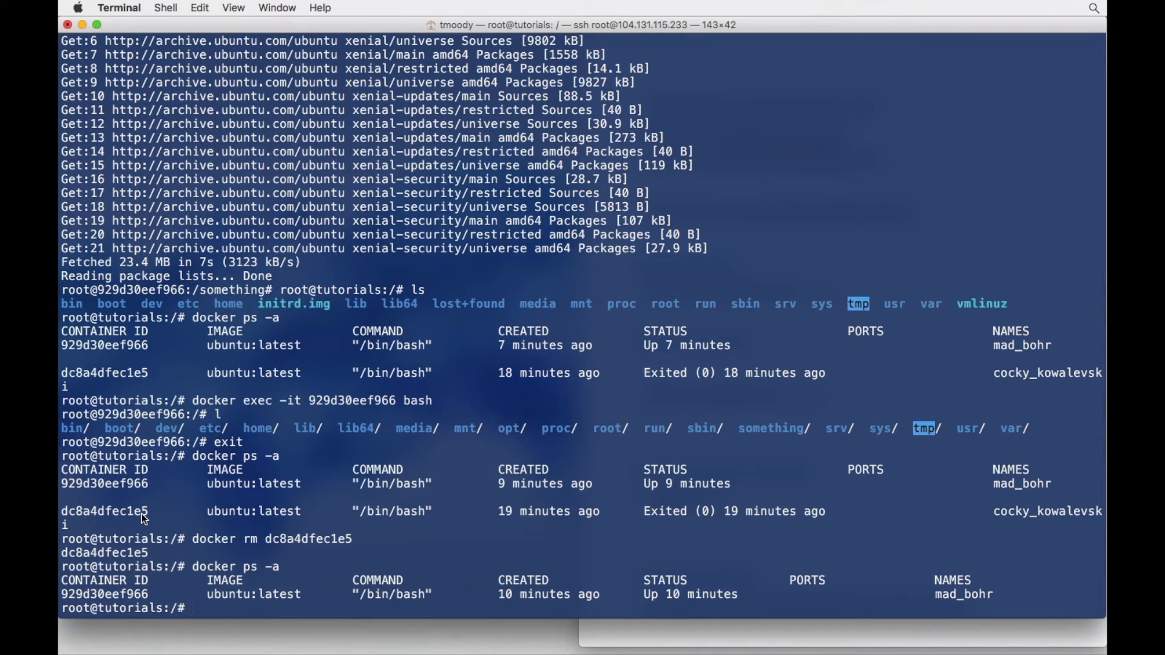
{"action": "mouse_move", "coordinate": [176, 524]}
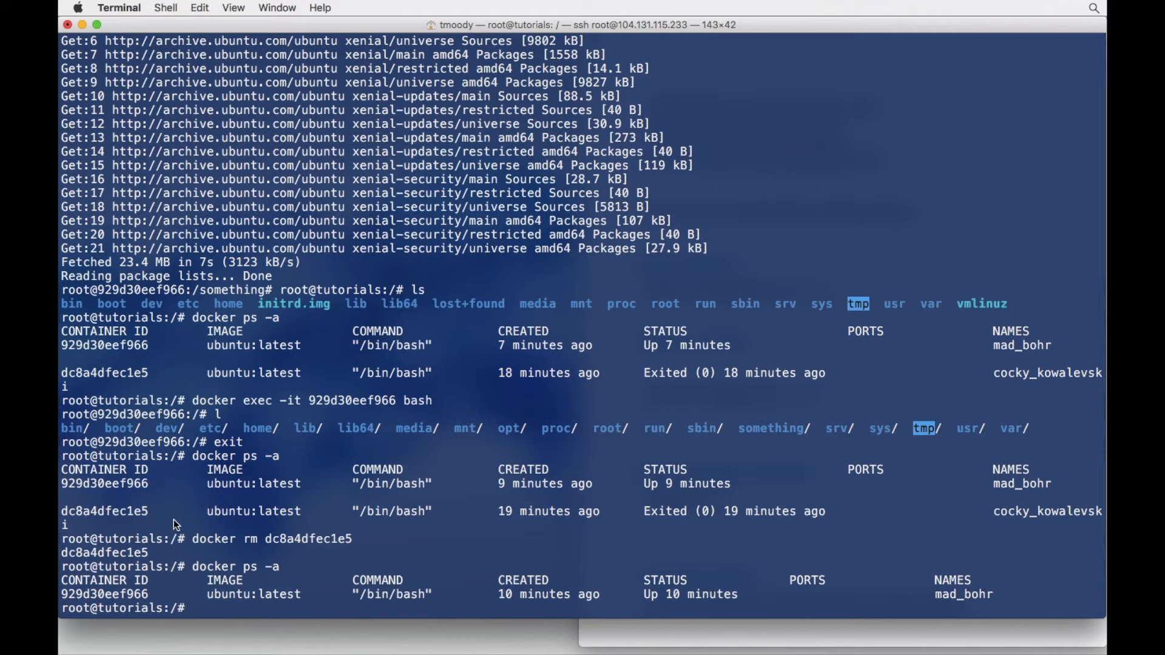
{"action": "mouse_move", "coordinate": [215, 497]}
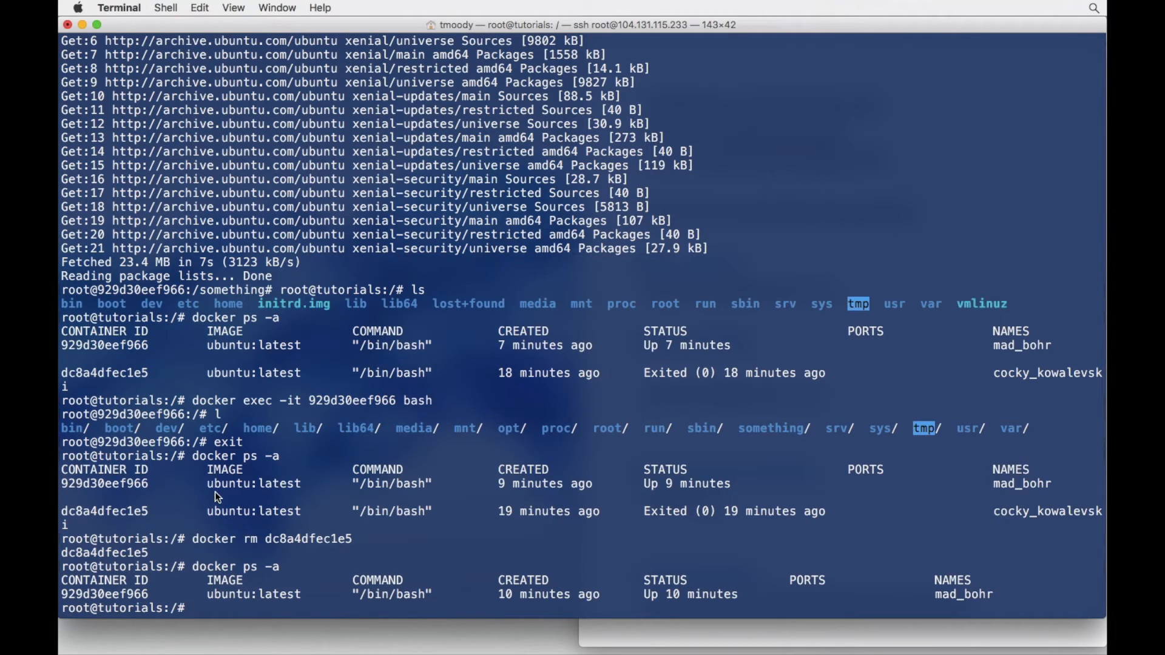
{"action": "mouse_move", "coordinate": [343, 519]}
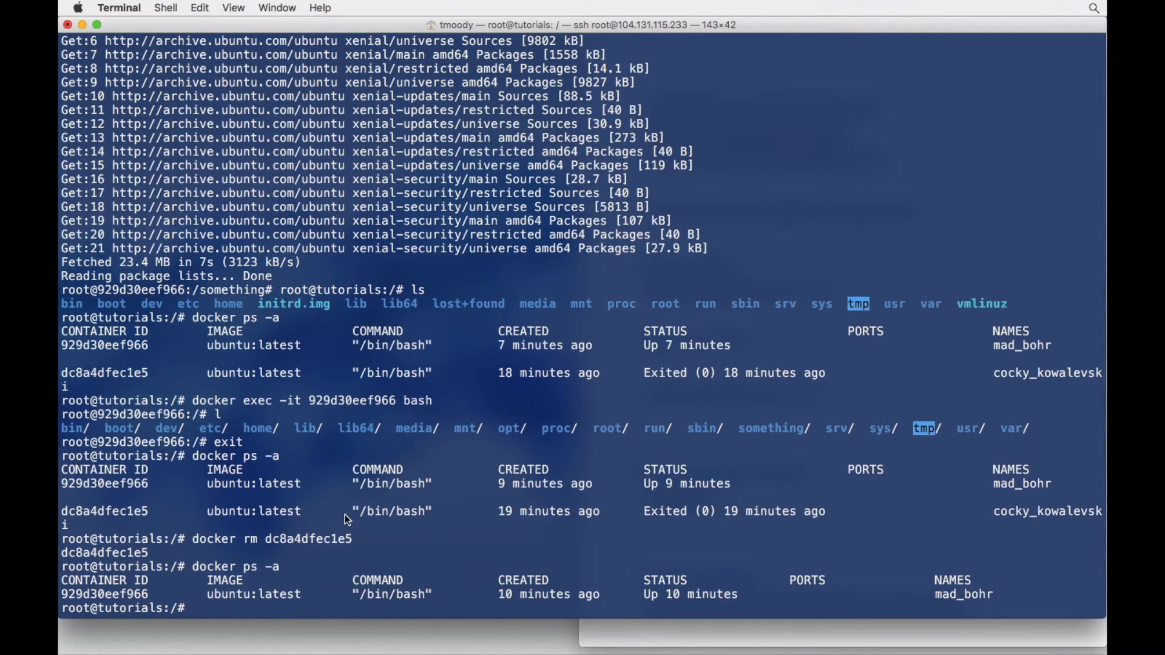
{"action": "mouse_move", "coordinate": [675, 607]}
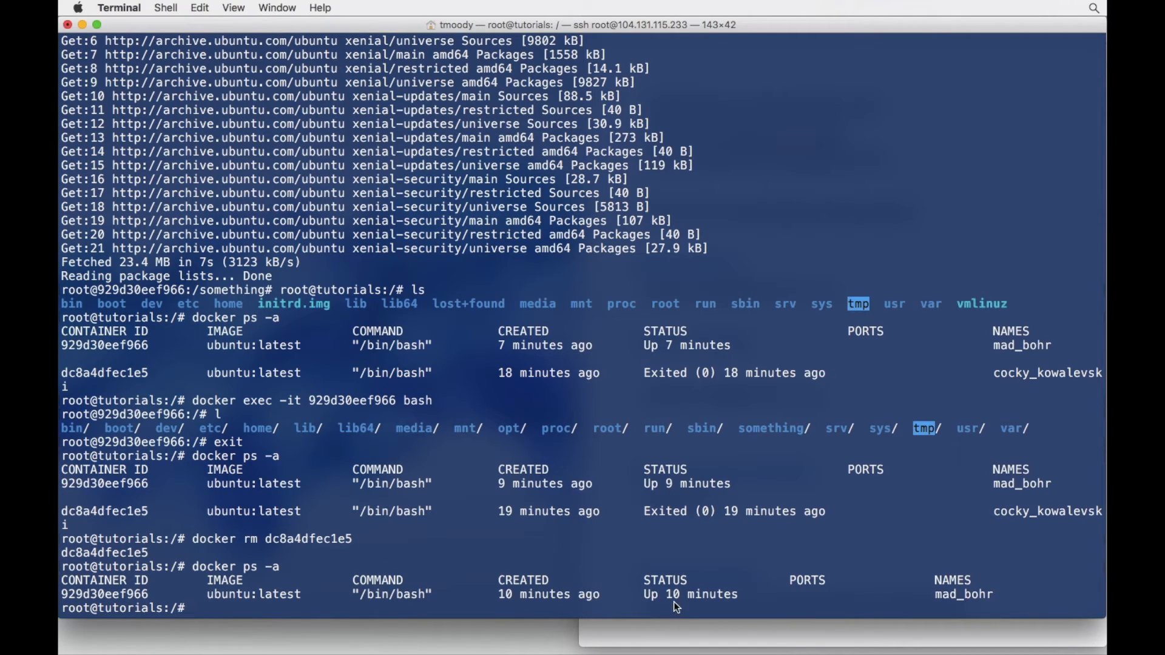
{"action": "mouse_move", "coordinate": [664, 603]}
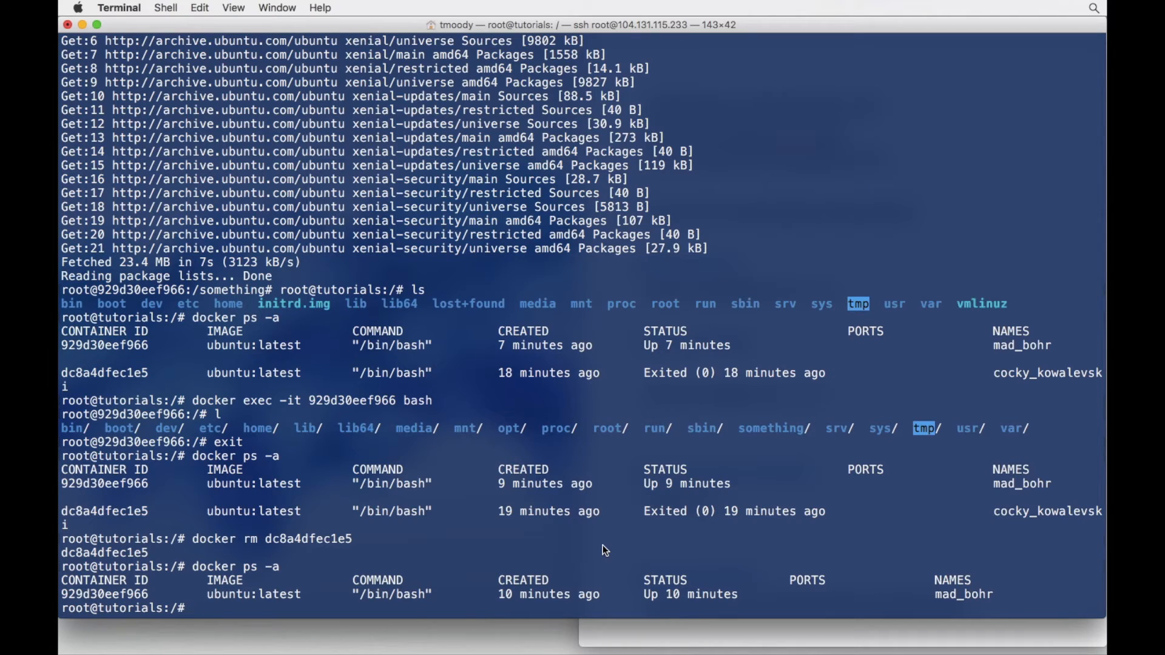
{"action": "mouse_move", "coordinate": [621, 610]}
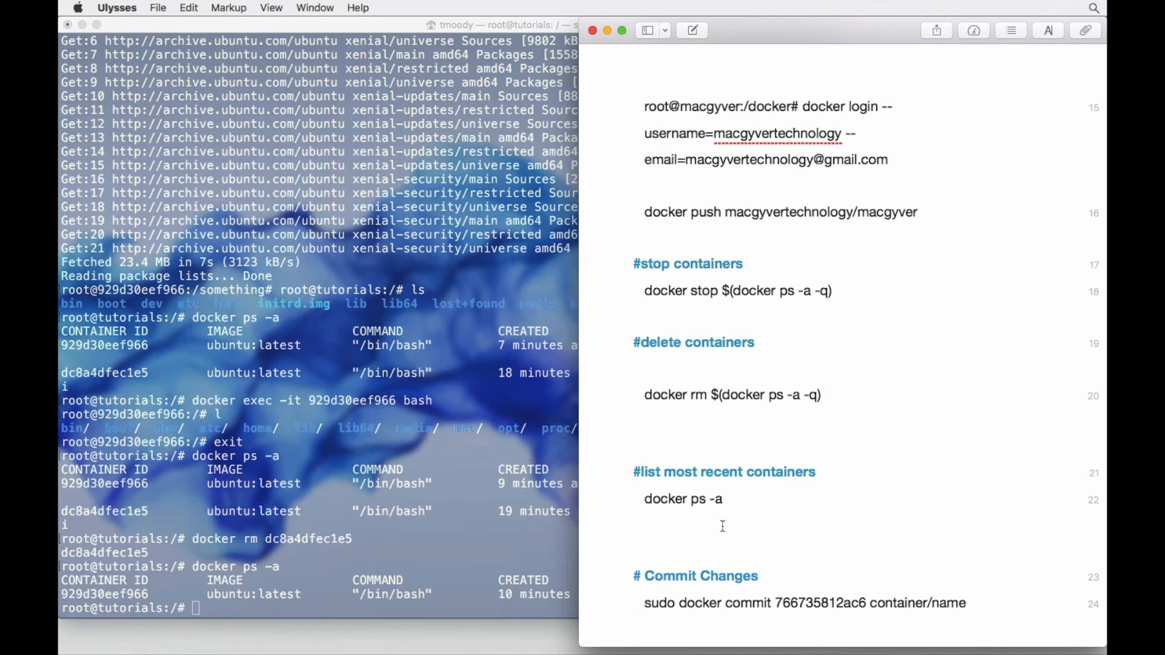
{"action": "mouse_move", "coordinate": [728, 291]}
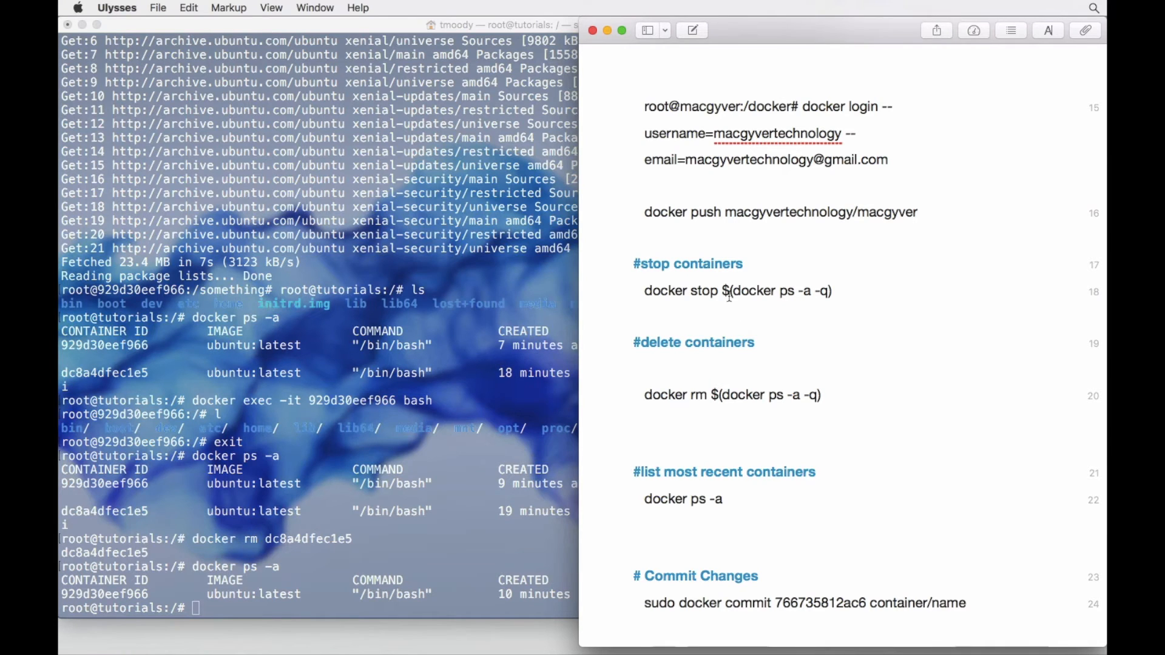
{"action": "mouse_move", "coordinate": [461, 431]}
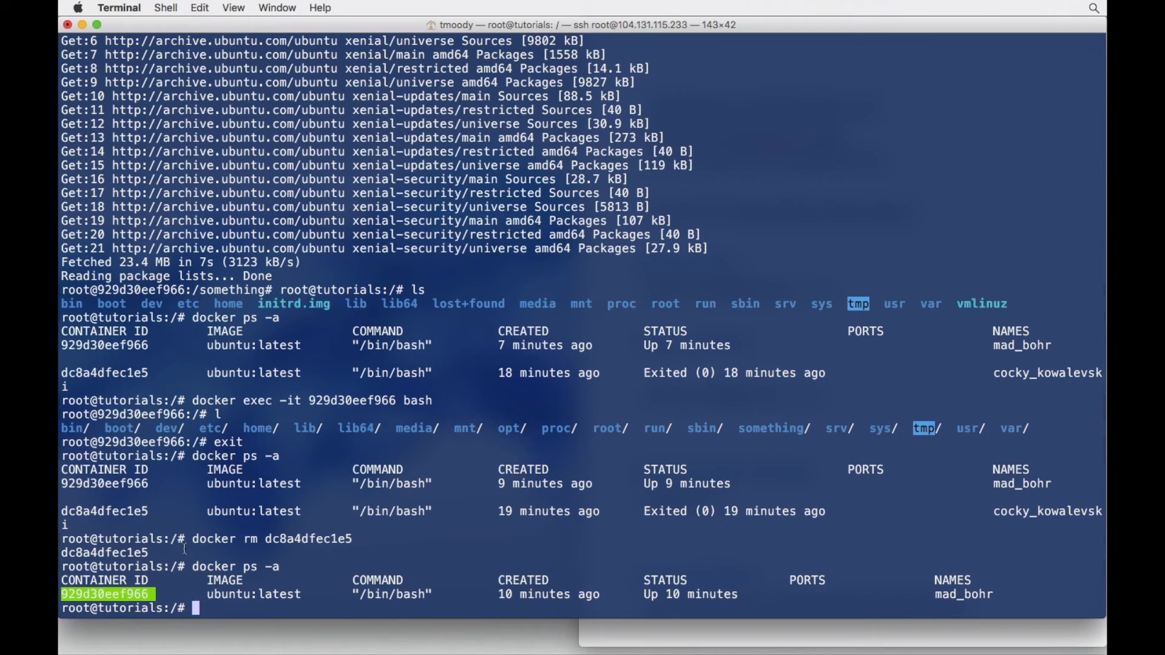
Stop mad_bohr (929d30eef966) and relist containers to see it exited.
{"action": "type", "text": "docker stop 929d30eef966"}
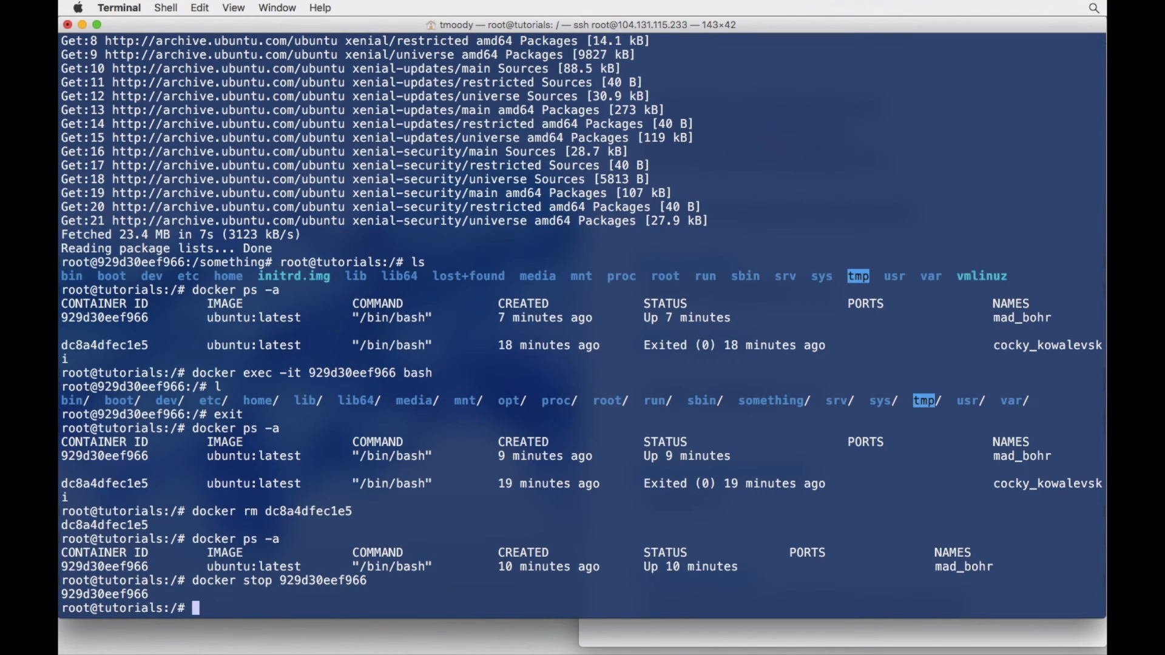
{"action": "type", "text": "docker ps -a"}
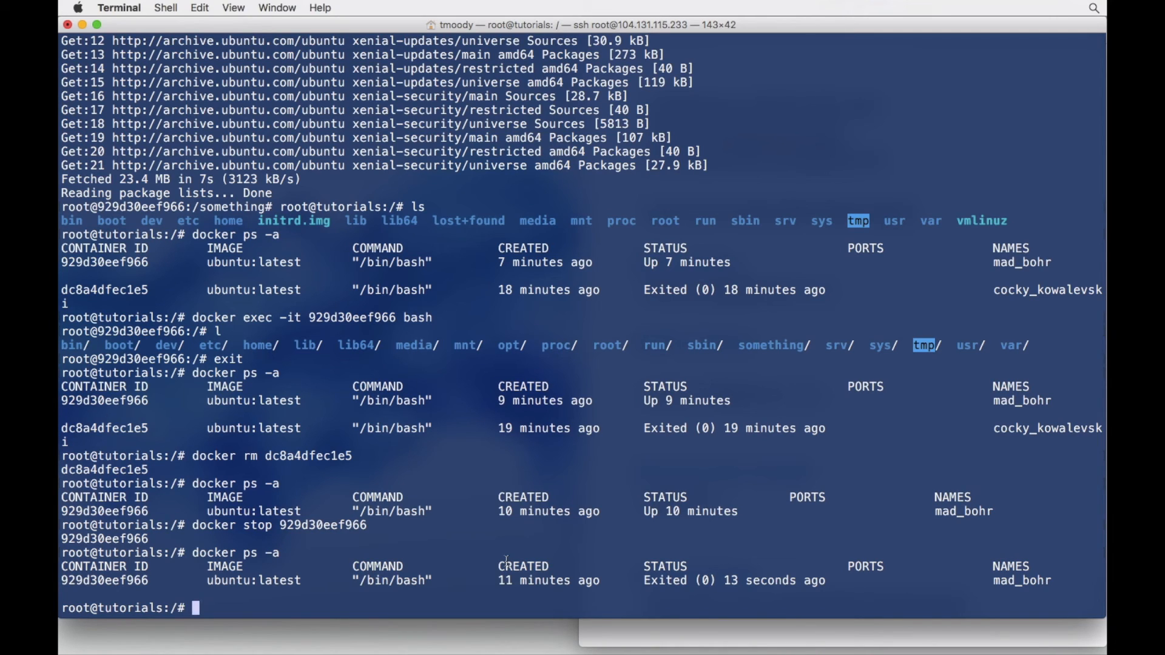
Remove mad_bohr with docker rm 929d30eef966, then confirm docker ps -a is empty.
{"action": "type", "text": "do"}
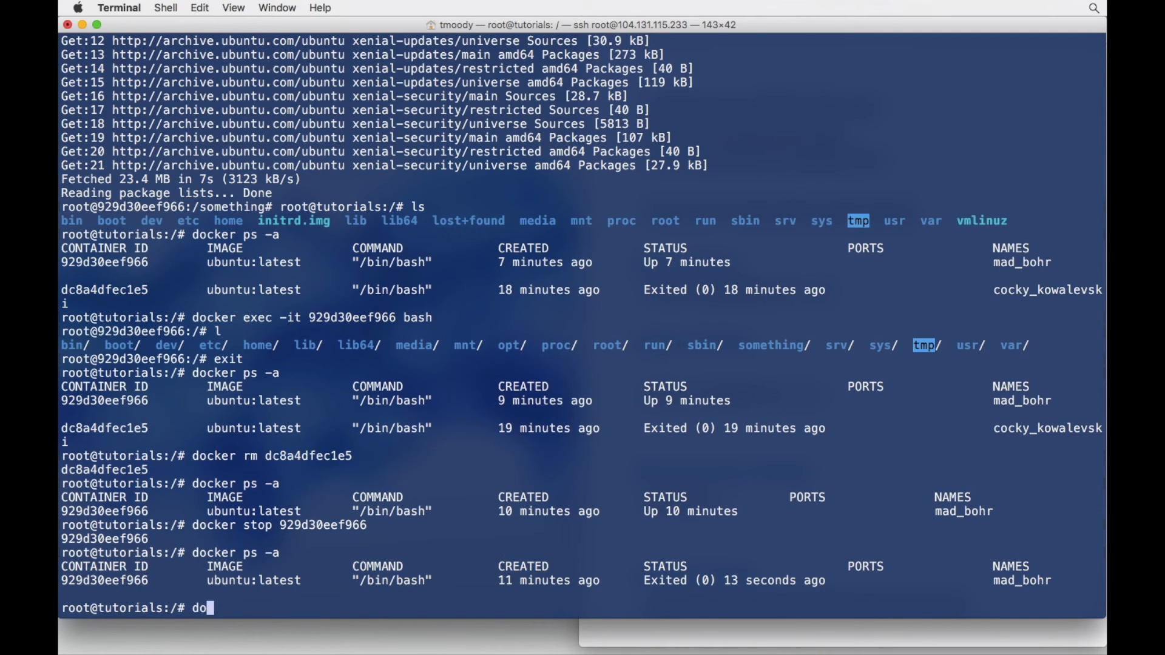
{"action": "type", "text": "cker rm"}
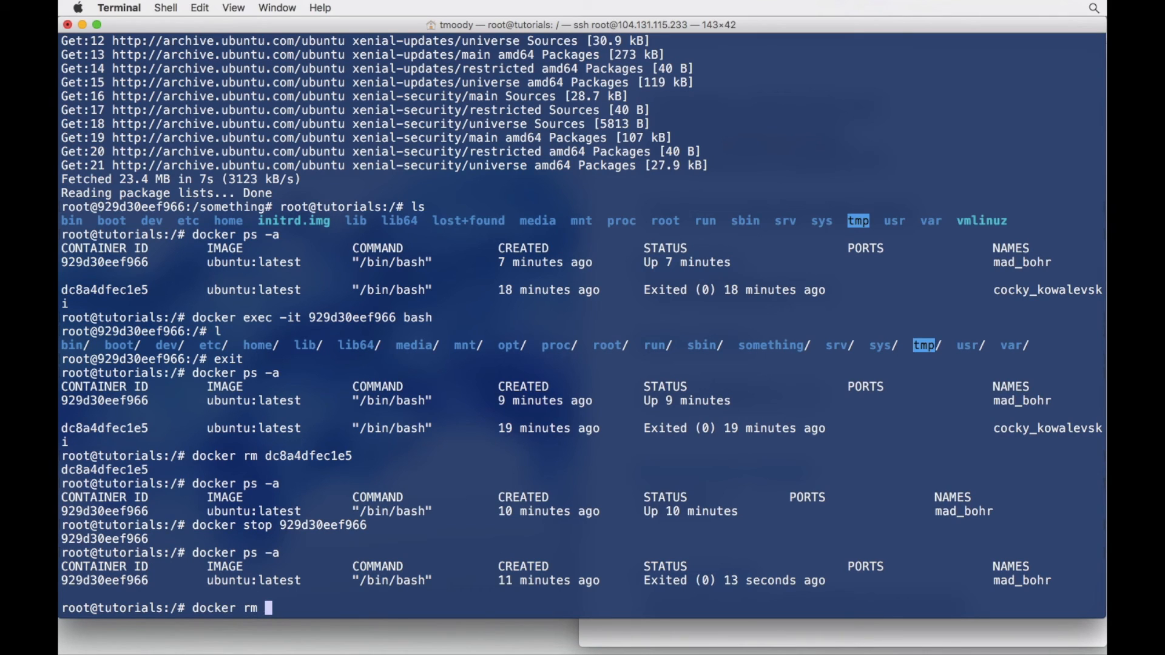
{"action": "type", "text": "929d30eef966"}
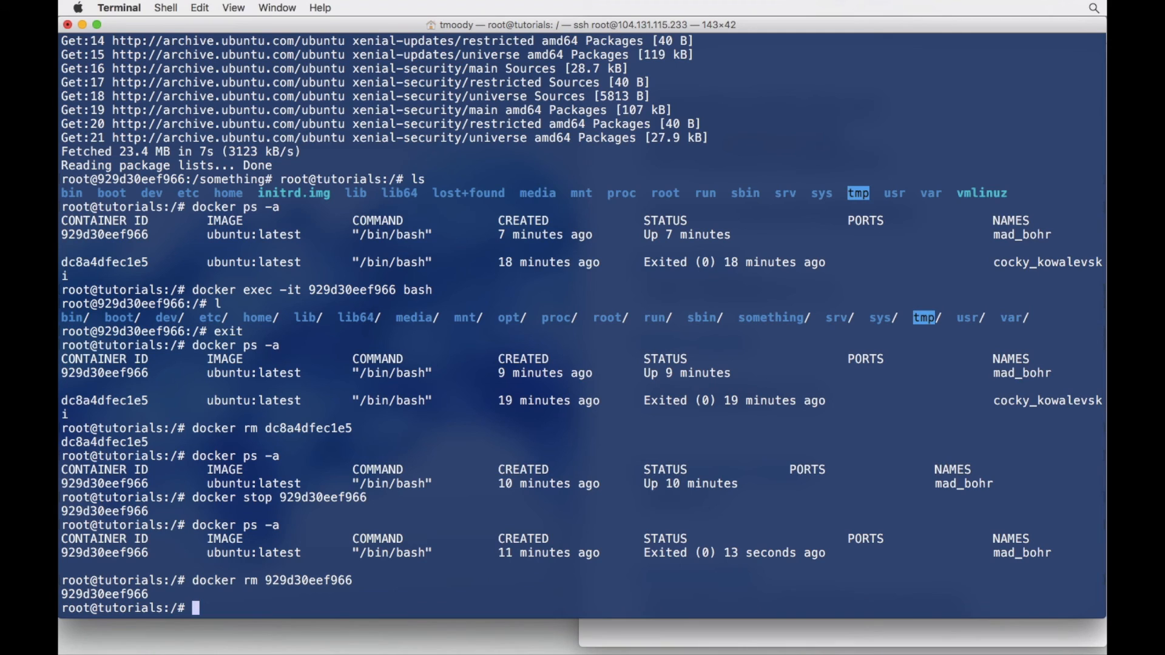
{"action": "type", "text": "docker ps -a"}
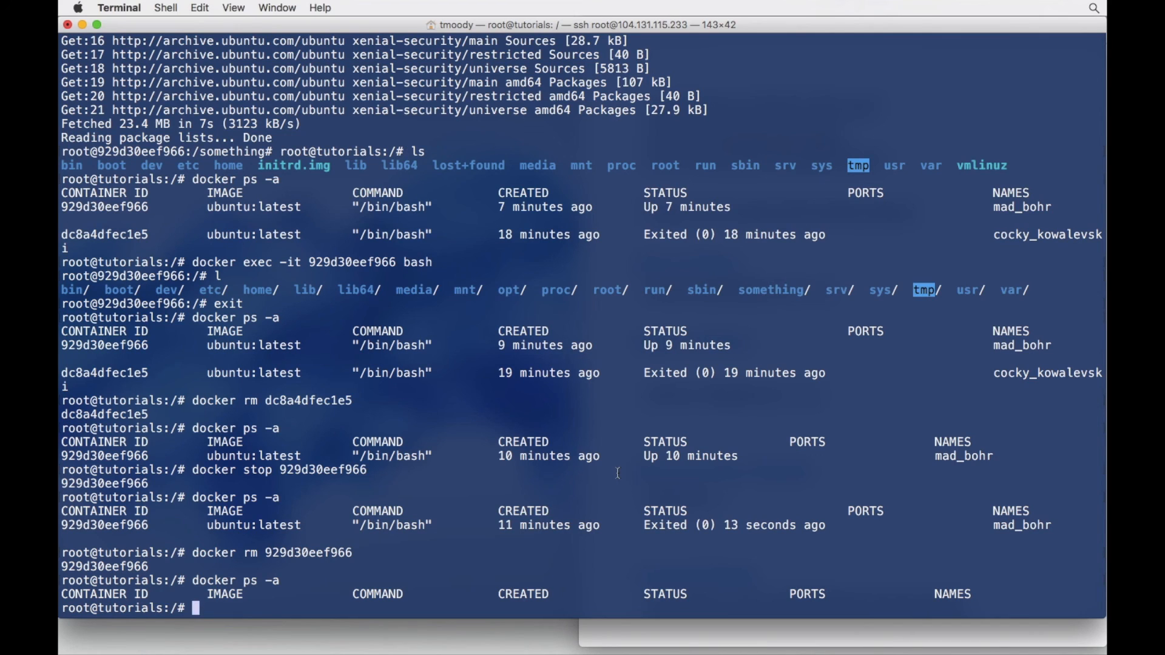
{"action": "mouse_move", "coordinate": [629, 632]}
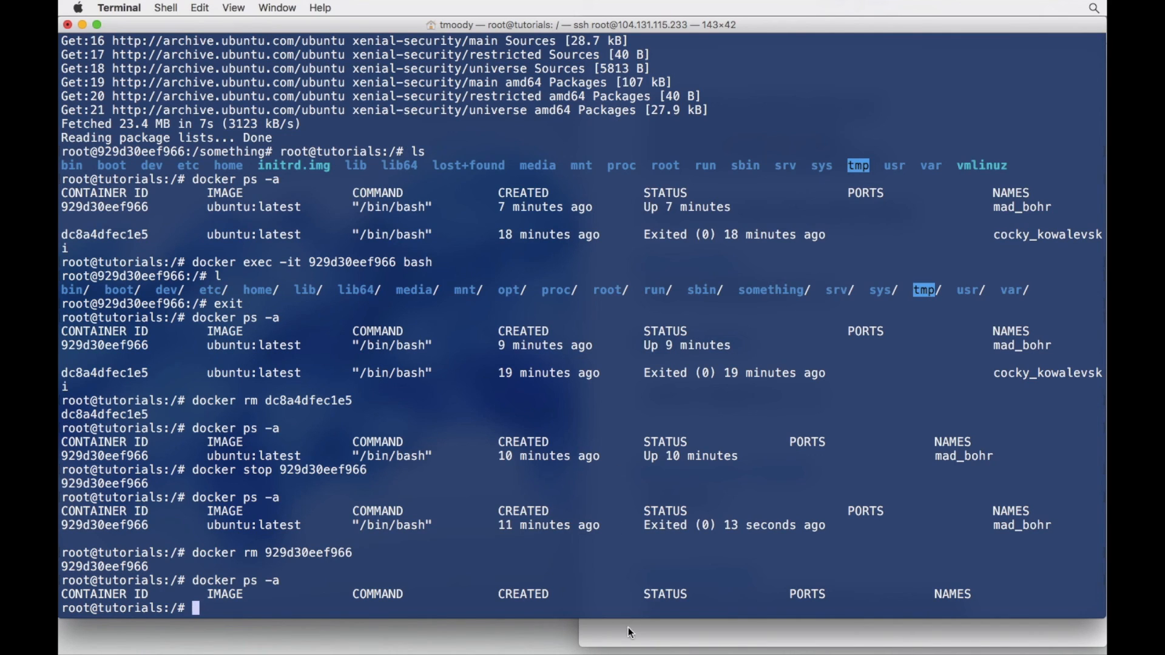